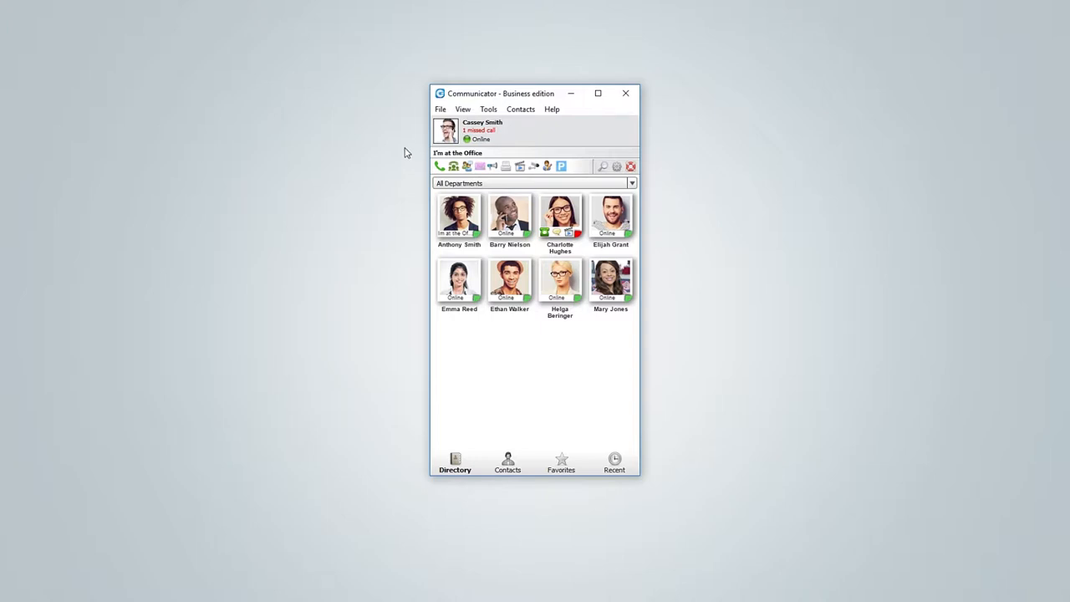
Browse each top menu in turn — log out/exit, chat history, preferences, contact sorting — without changing anything
{"action": "left_click", "coordinate": [441, 111]}
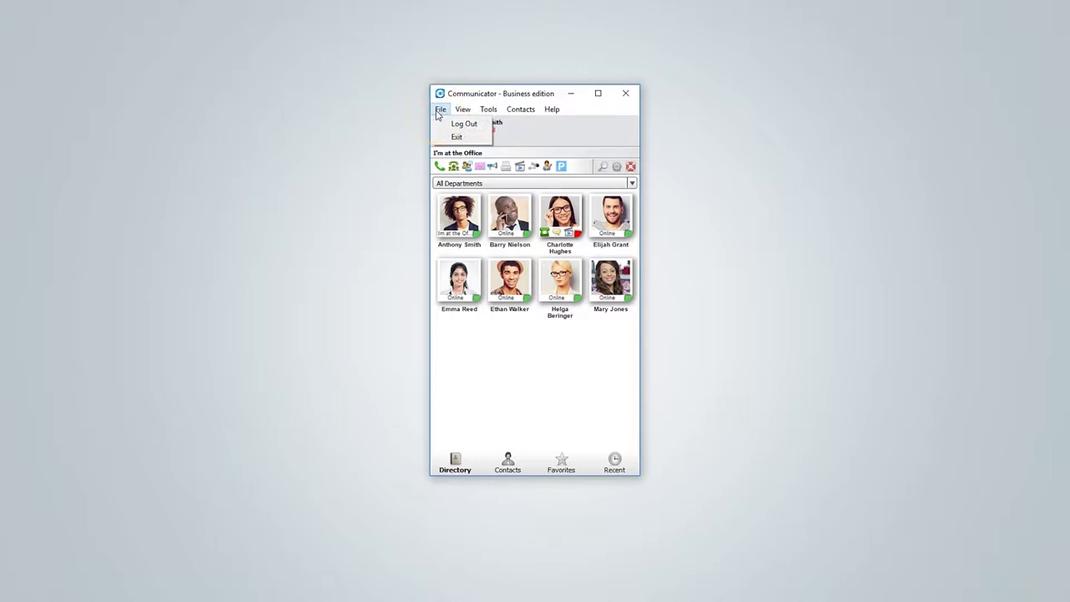
{"action": "left_click", "coordinate": [461, 110]}
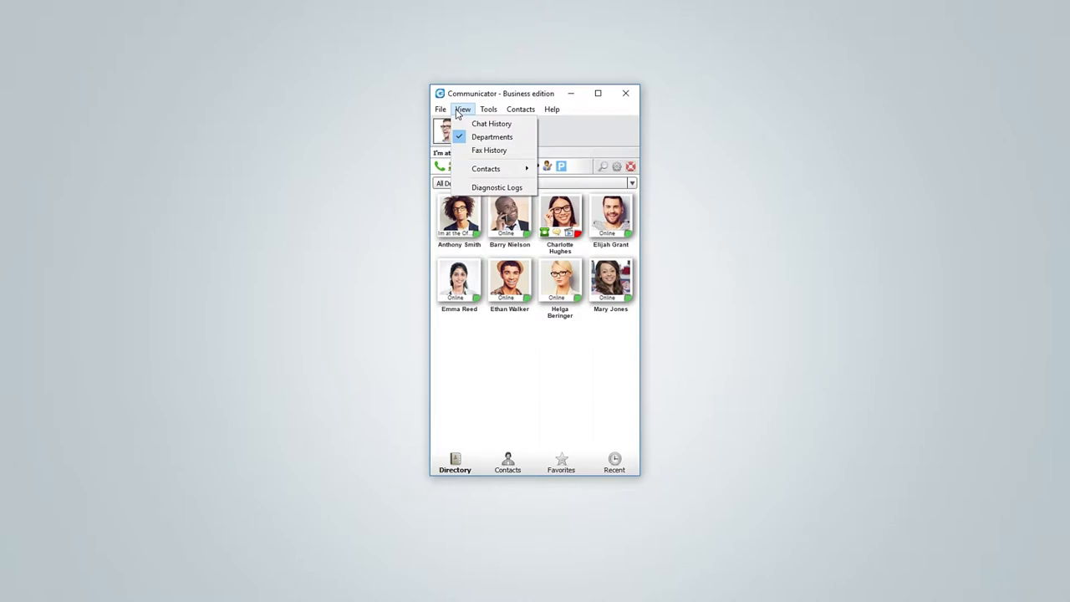
{"action": "left_click", "coordinate": [488, 111]}
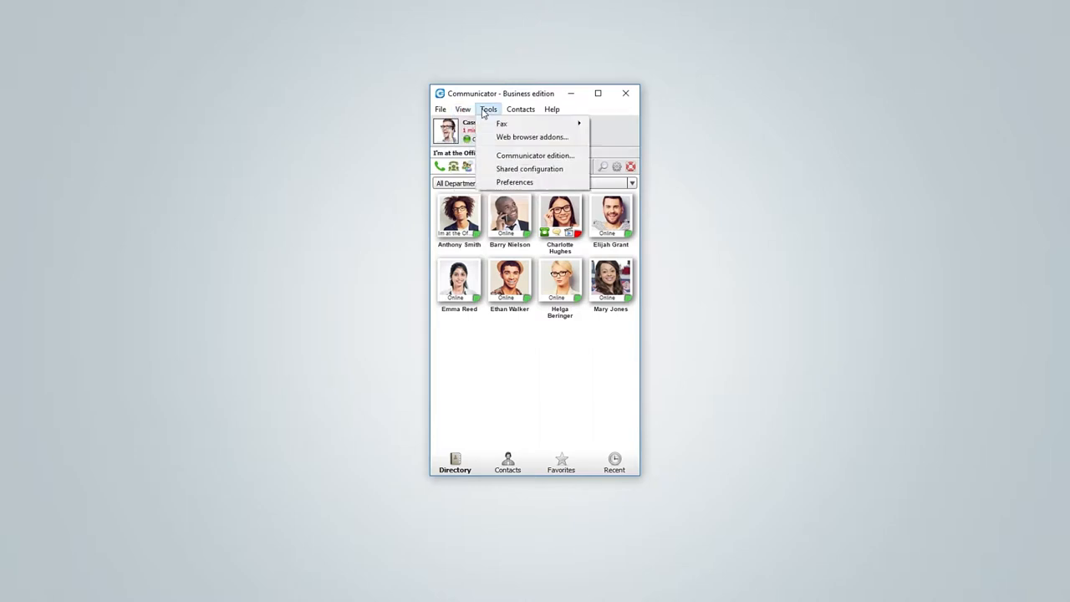
{"action": "left_click", "coordinate": [522, 109]}
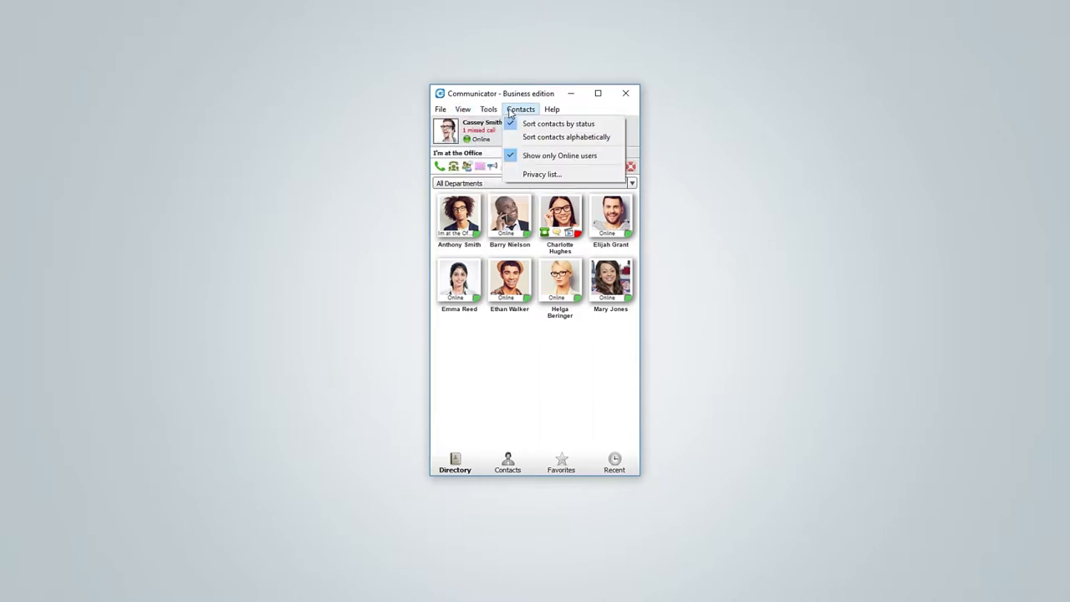
{"action": "left_click", "coordinate": [552, 110]}
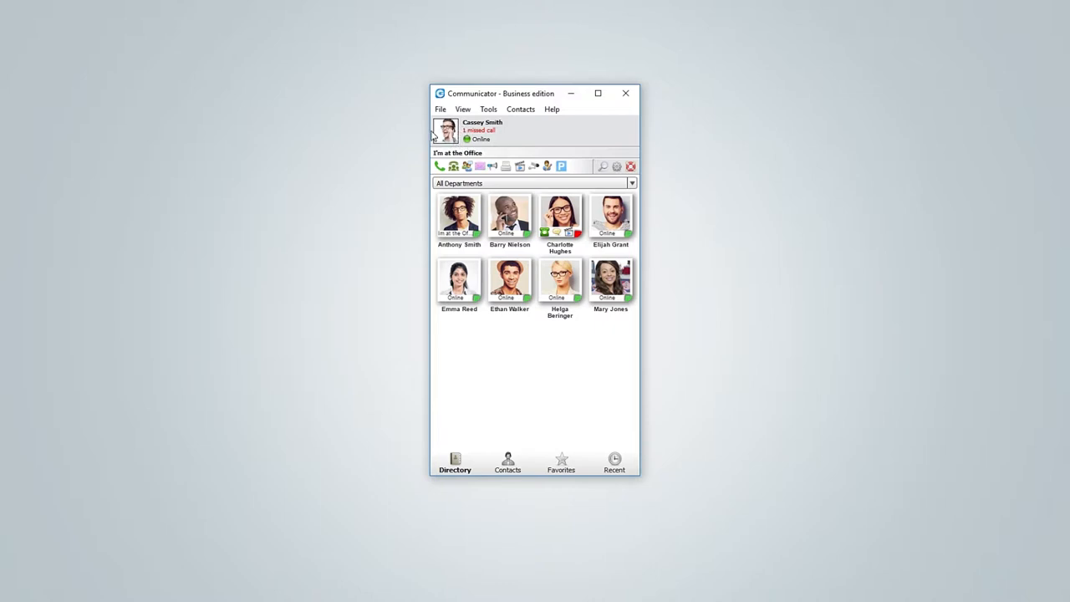
{"action": "mouse_move", "coordinate": [445, 130]}
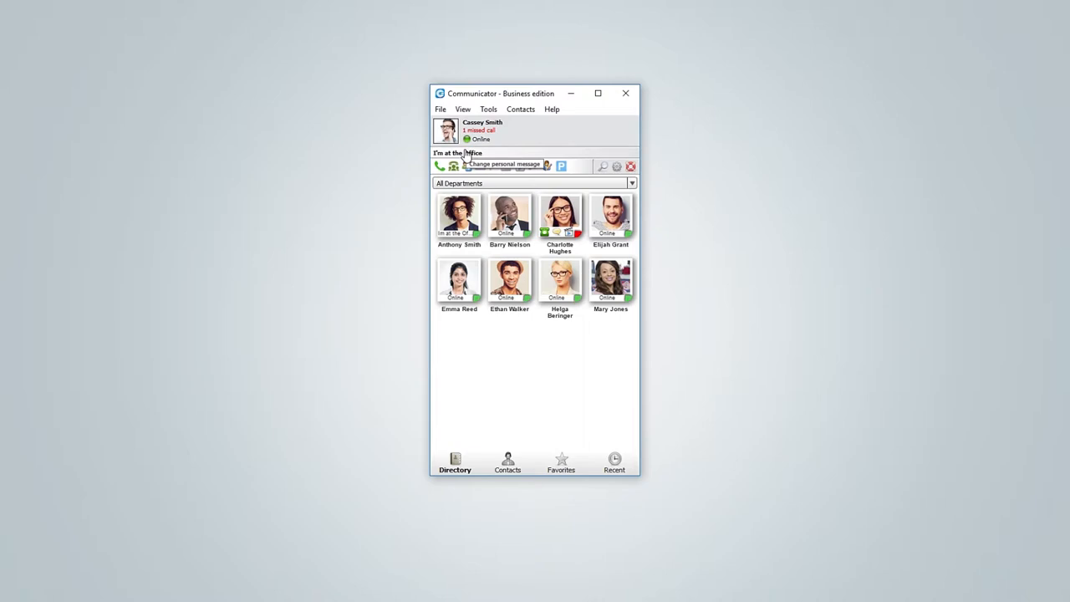
Review the presence status choices keeping Online, then switch to the full contacts list
{"action": "left_click", "coordinate": [468, 141]}
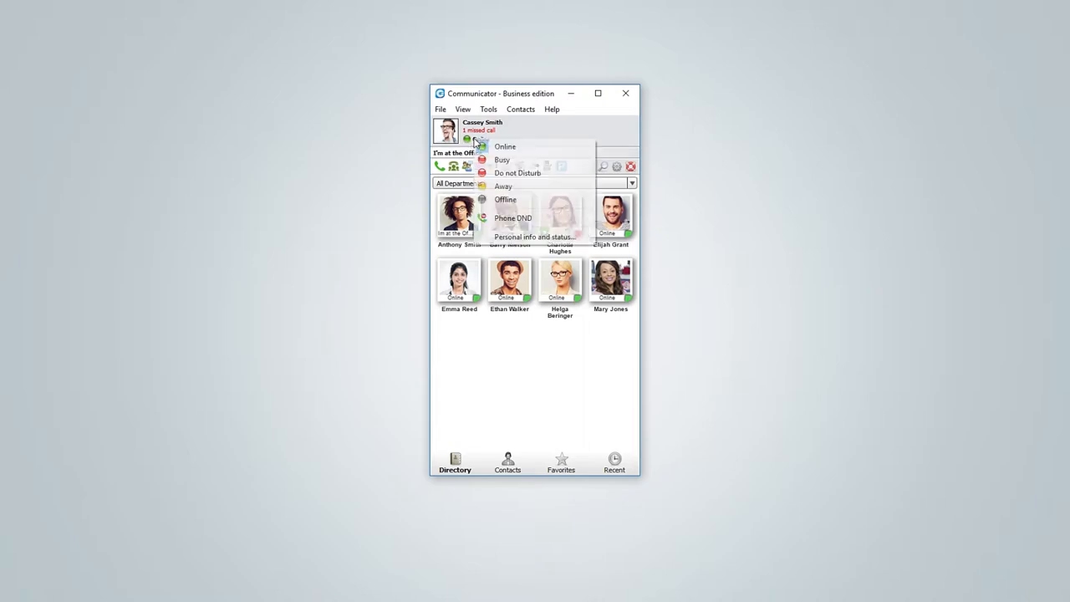
{"action": "left_click", "coordinate": [505, 147]}
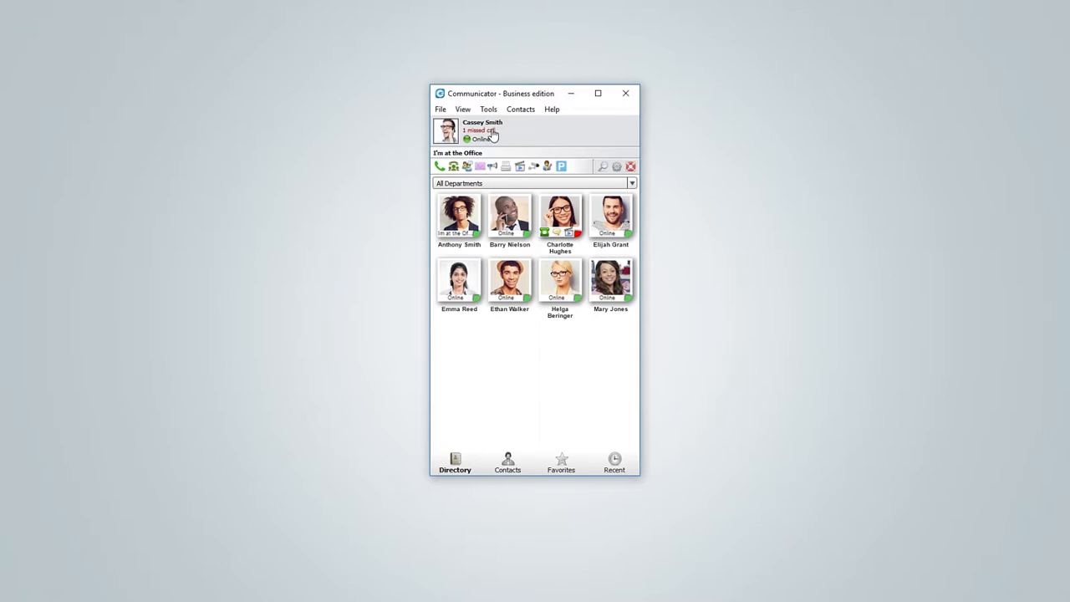
{"action": "mouse_move", "coordinate": [438, 167]}
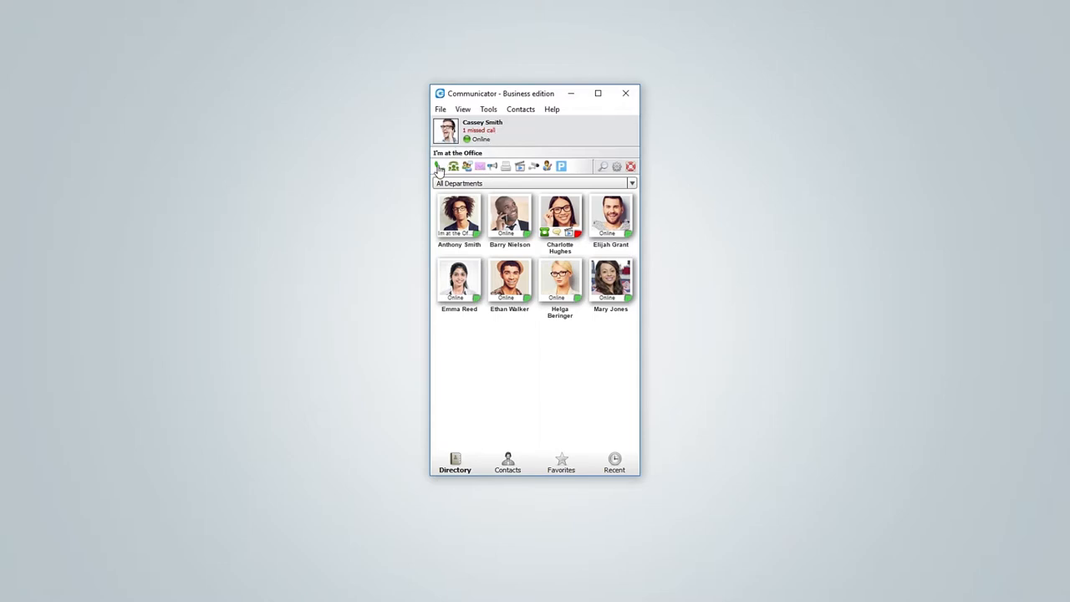
{"action": "mouse_move", "coordinate": [438, 167]}
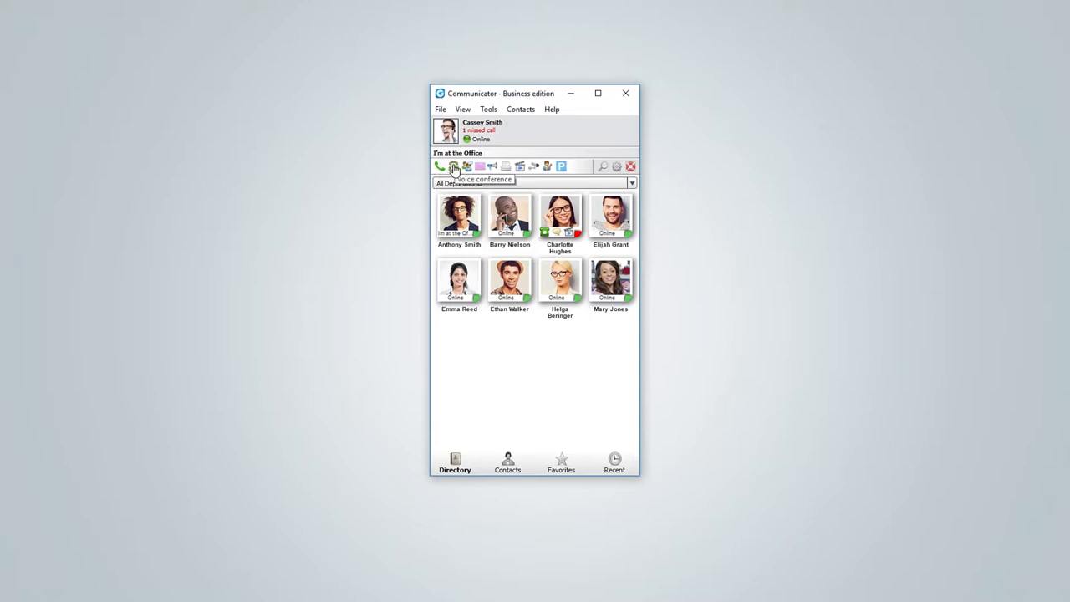
{"action": "mouse_move", "coordinate": [478, 166]}
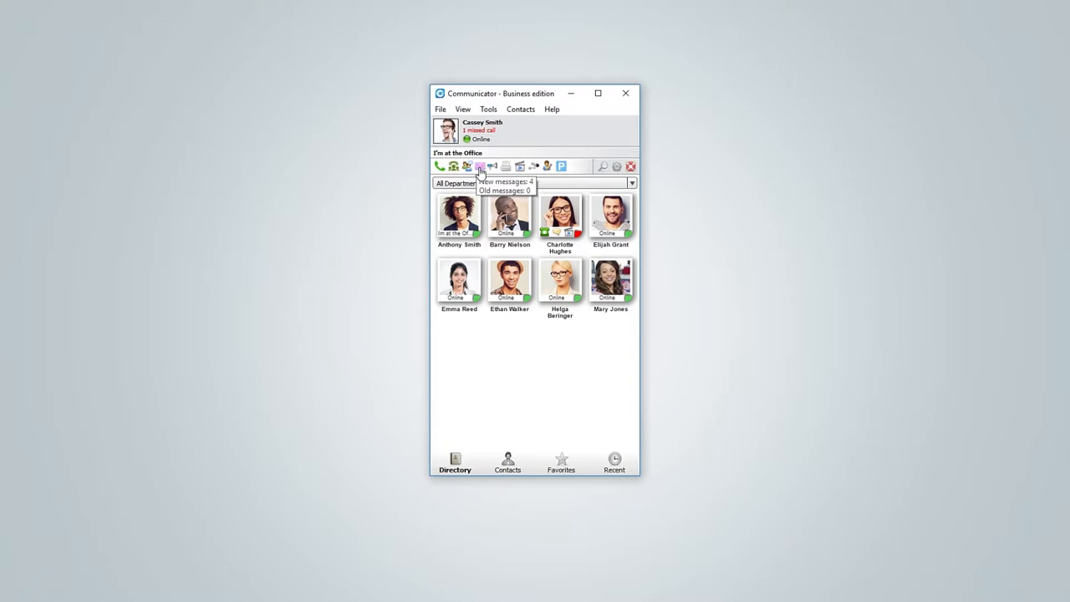
{"action": "mouse_move", "coordinate": [492, 165]}
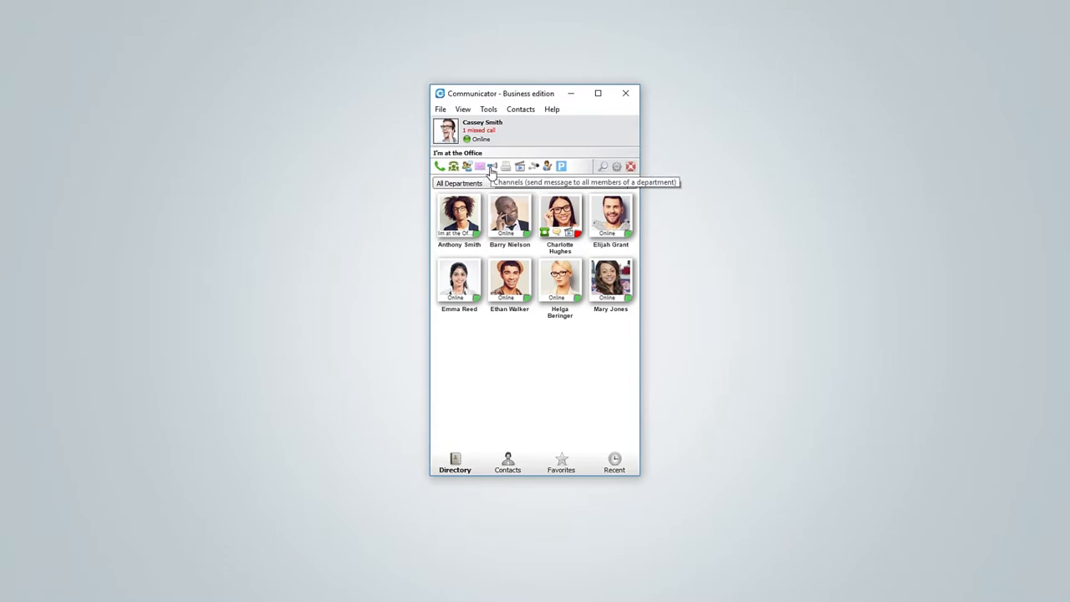
{"action": "mouse_move", "coordinate": [518, 165]}
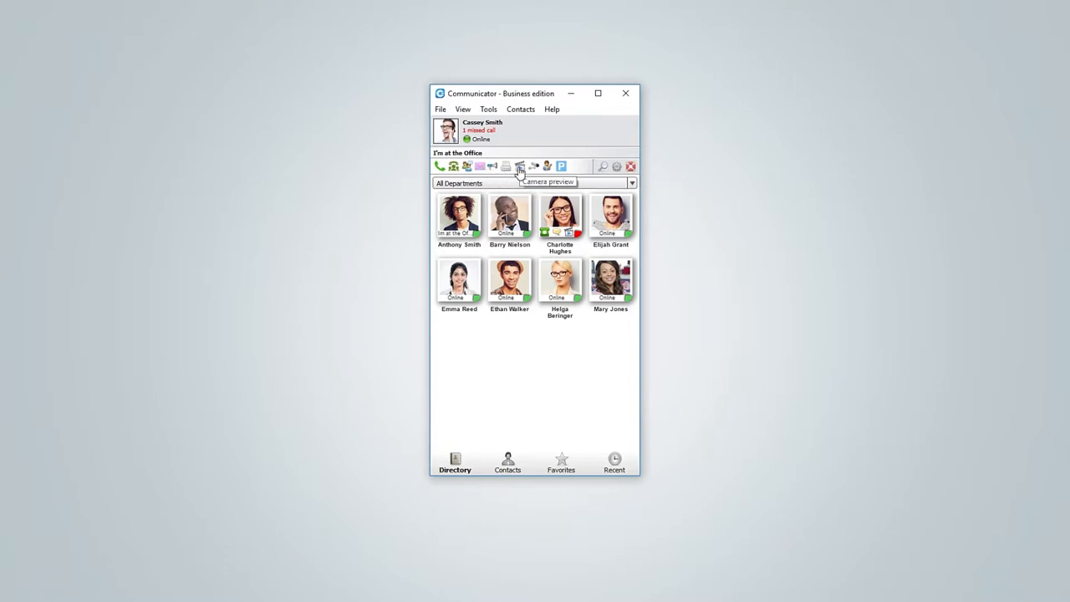
{"action": "mouse_move", "coordinate": [533, 166]}
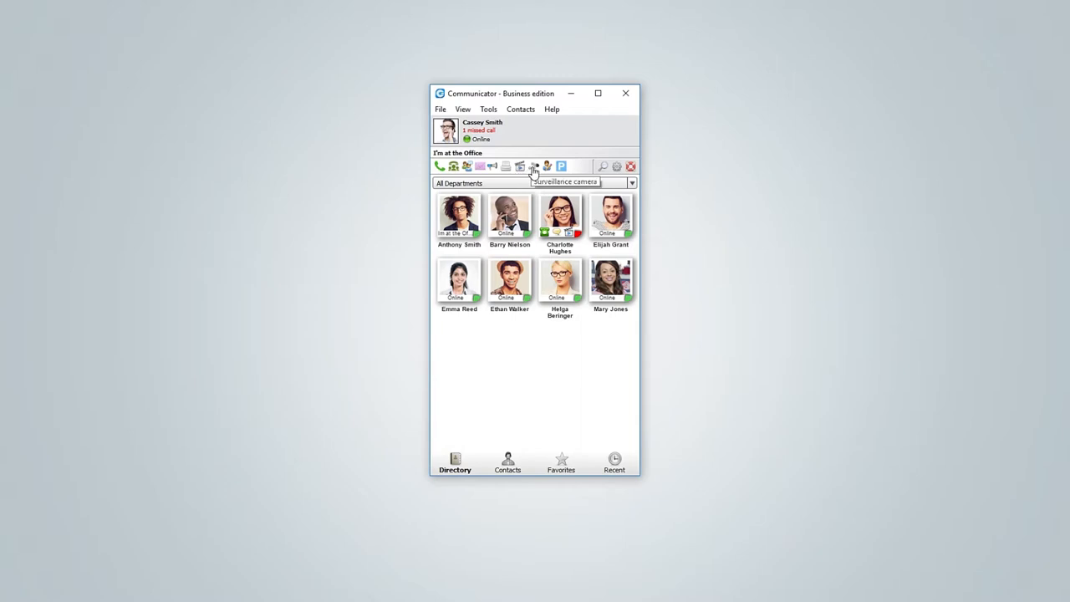
{"action": "mouse_move", "coordinate": [547, 166]}
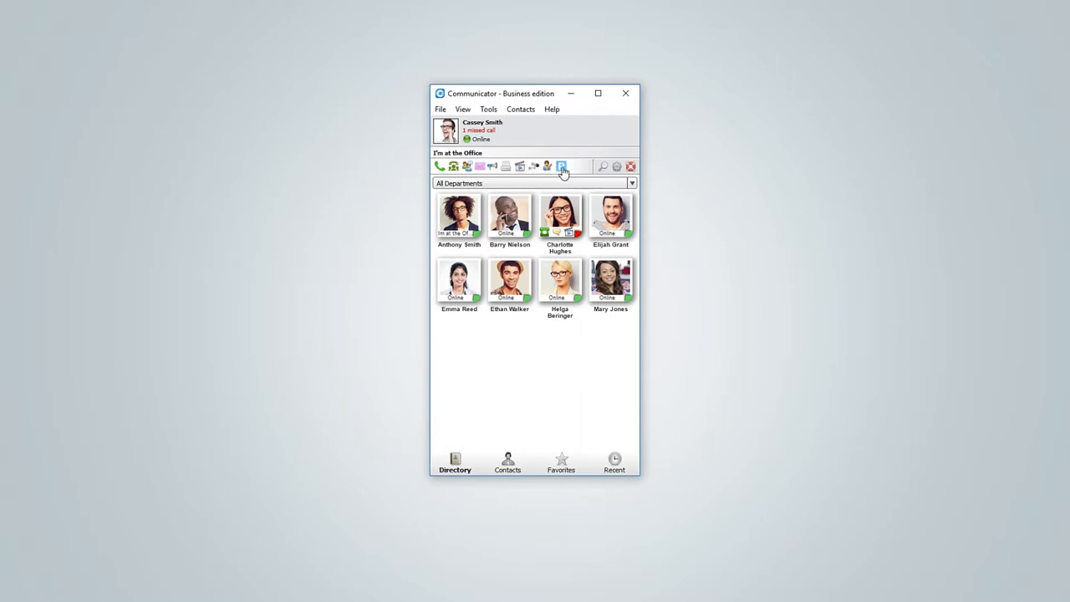
{"action": "mouse_move", "coordinate": [562, 167]}
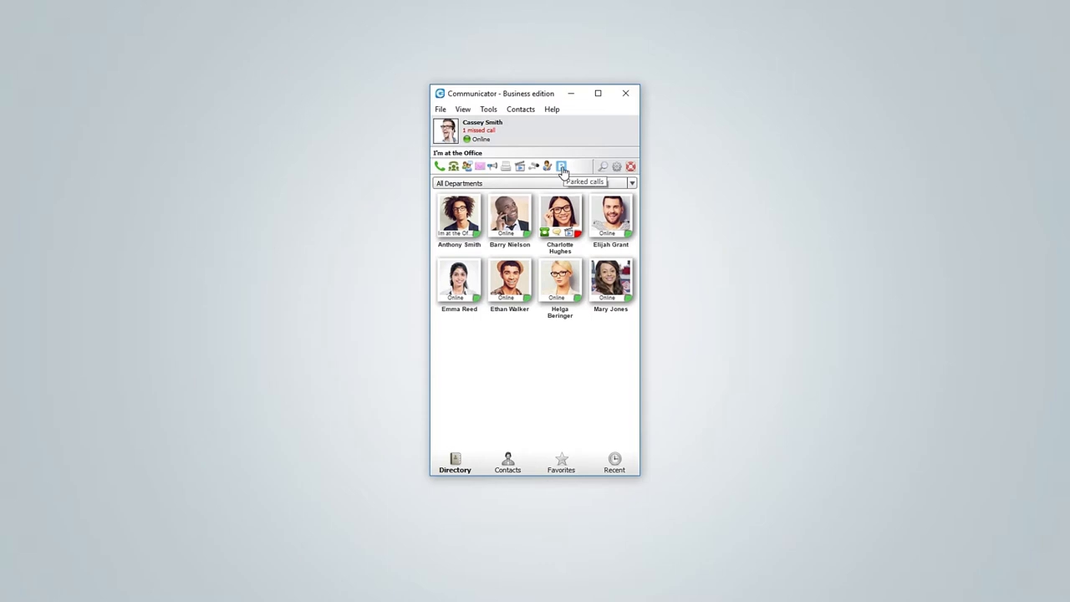
{"action": "mouse_move", "coordinate": [601, 167]}
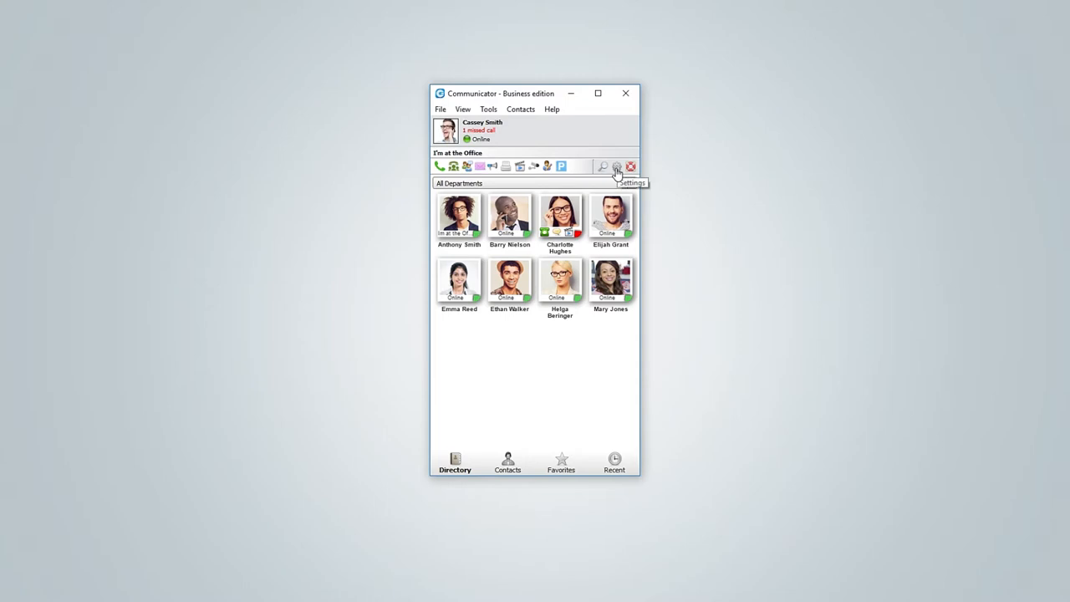
{"action": "mouse_move", "coordinate": [632, 167]}
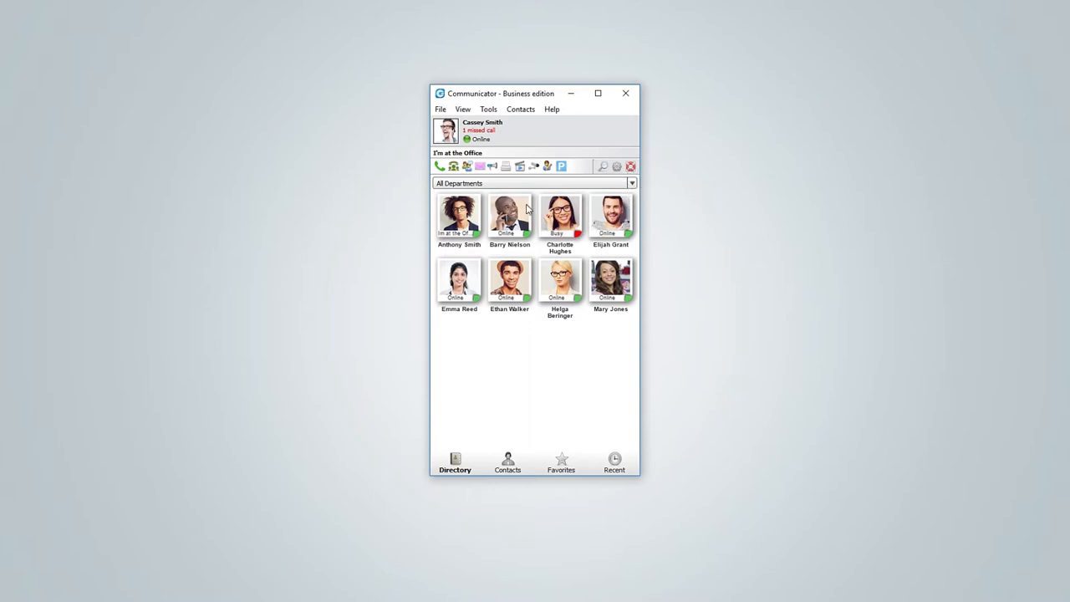
{"action": "mouse_move", "coordinate": [559, 334]}
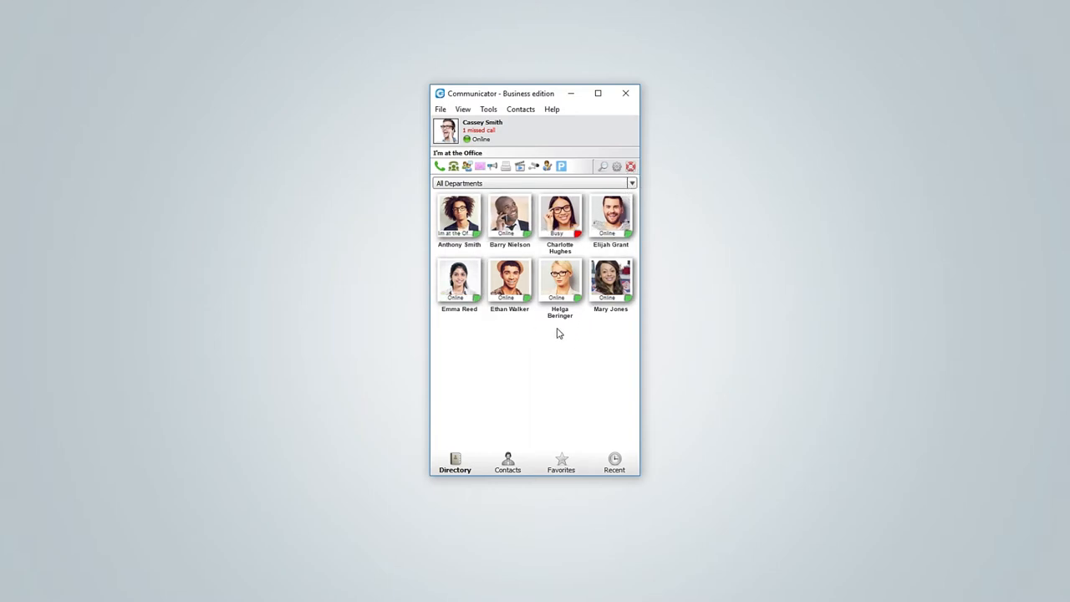
{"action": "mouse_move", "coordinate": [505, 398]}
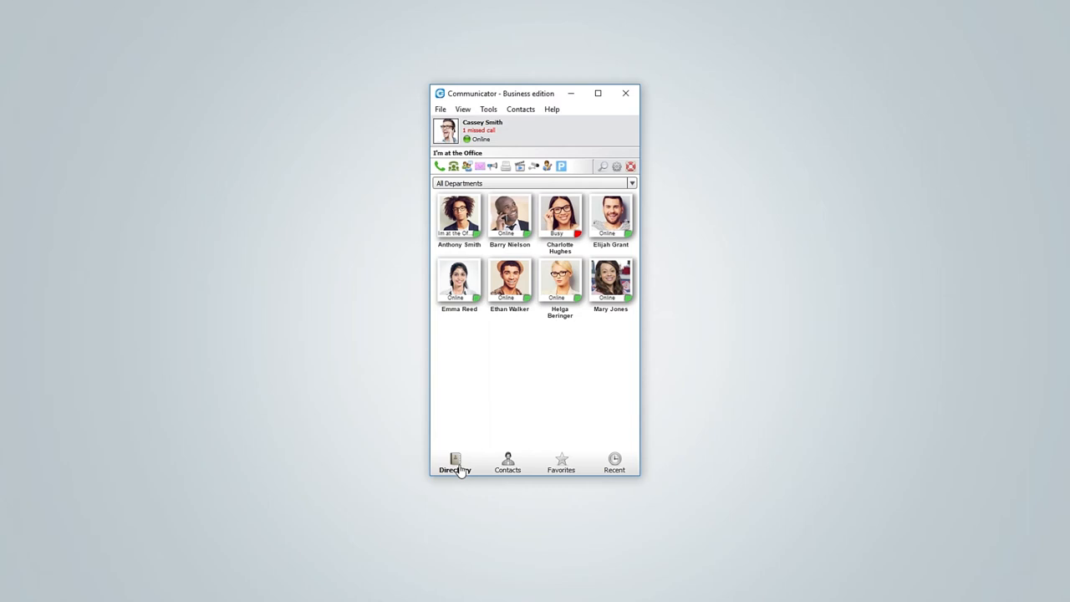
{"action": "left_click", "coordinate": [508, 461]}
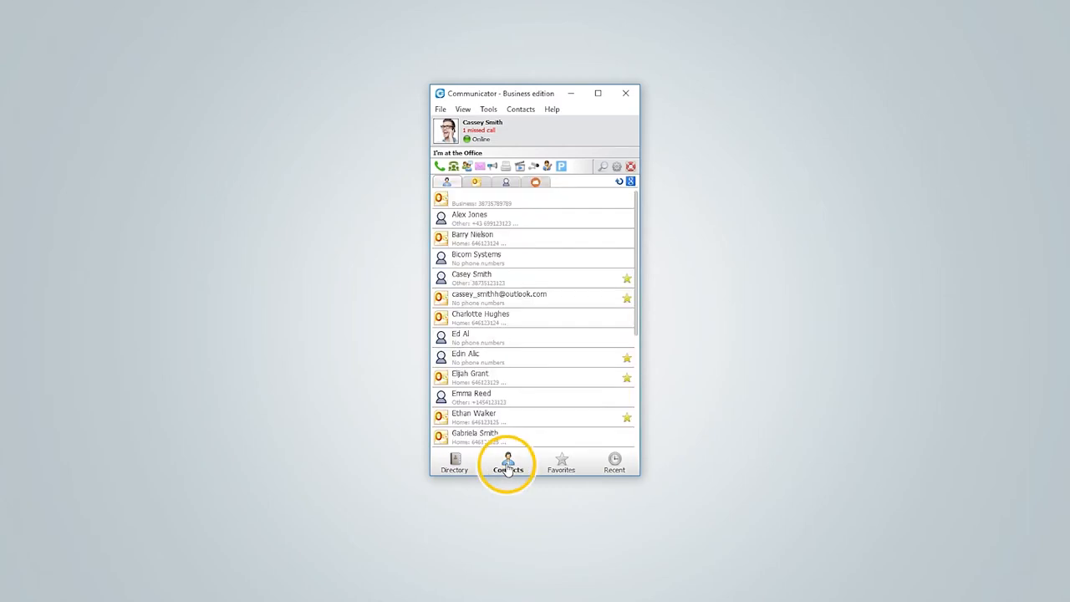
Move through All contacts and Favourites to the Recent tab showing missed-call history
{"action": "left_click", "coordinate": [508, 462]}
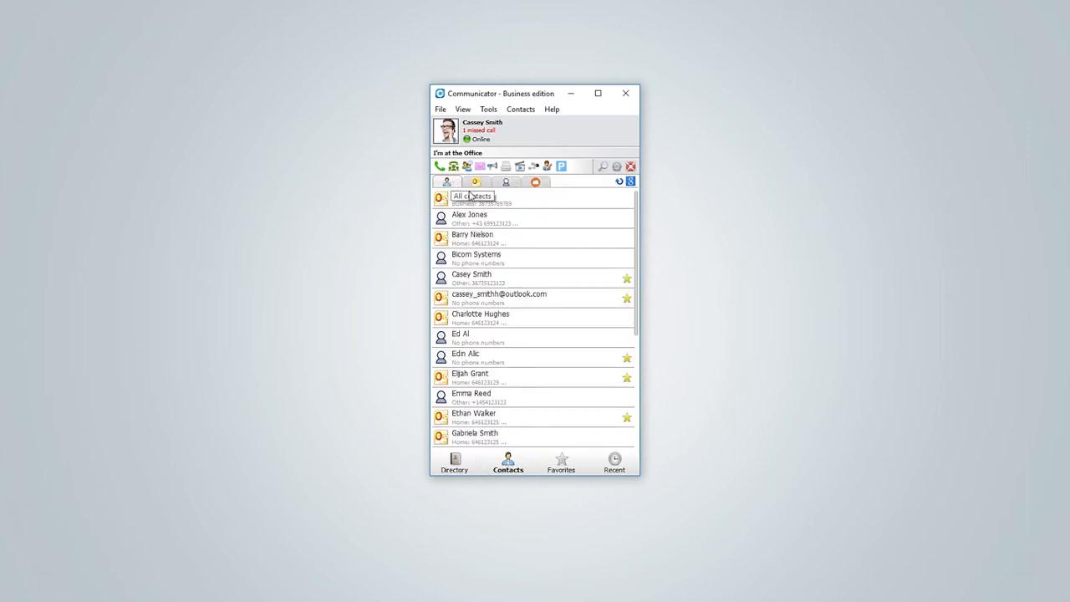
{"action": "mouse_move", "coordinate": [474, 181]}
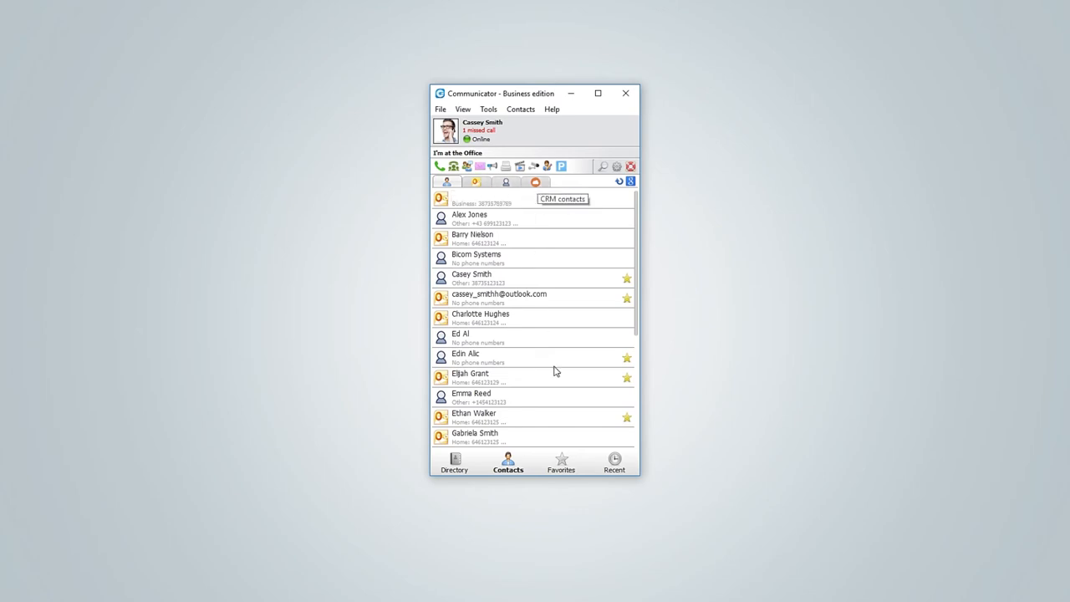
{"action": "left_click", "coordinate": [562, 461]}
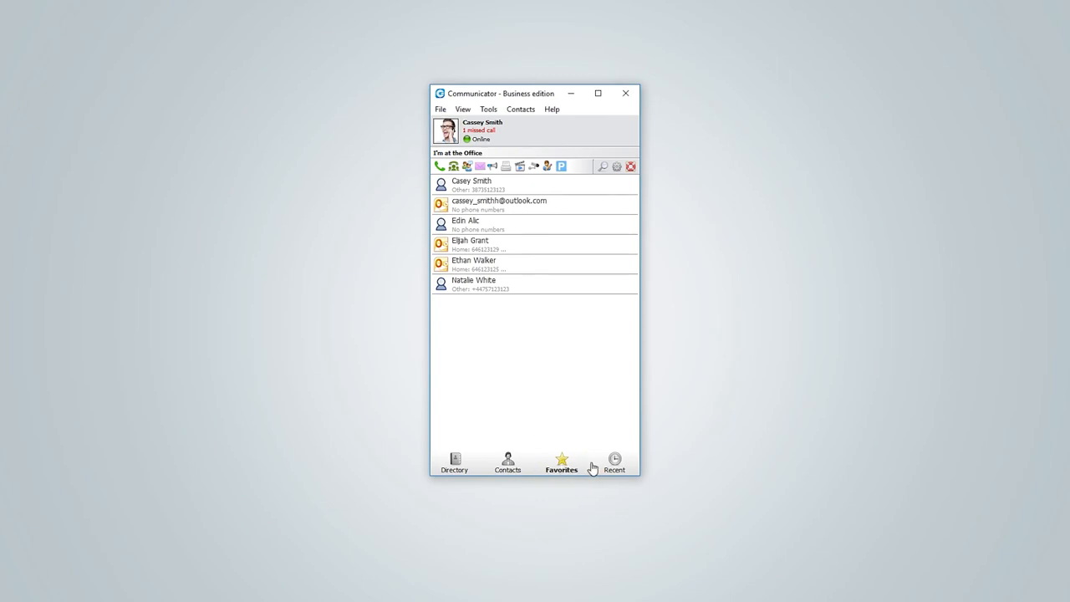
{"action": "left_click", "coordinate": [615, 461]}
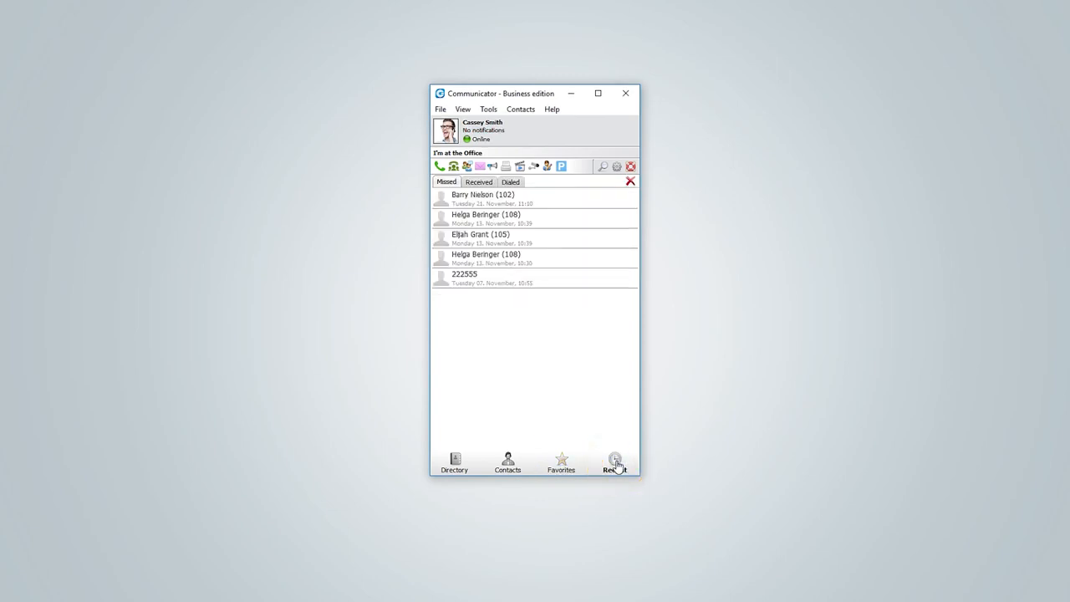